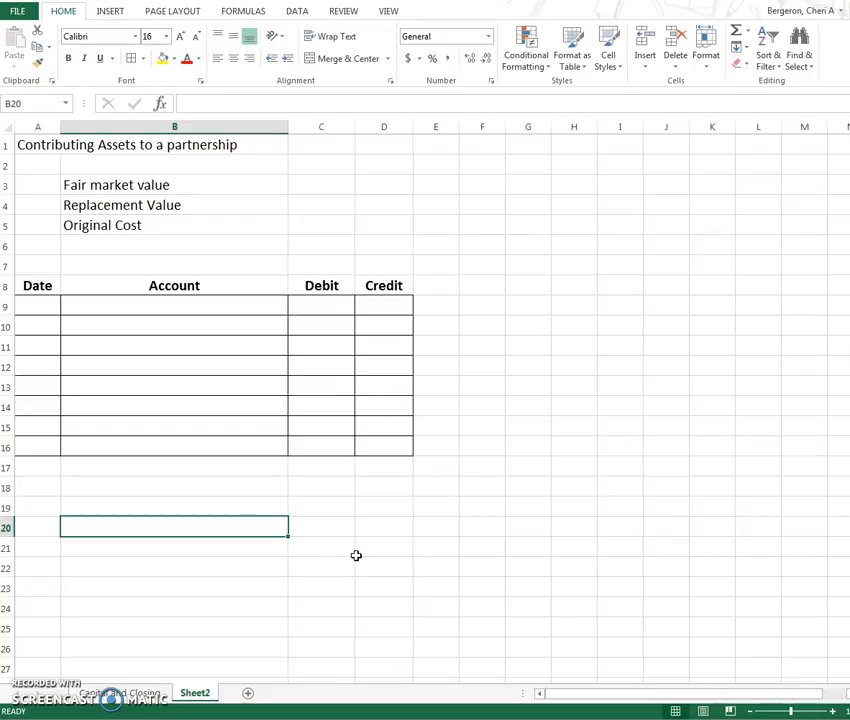
mouse_move(204, 256)
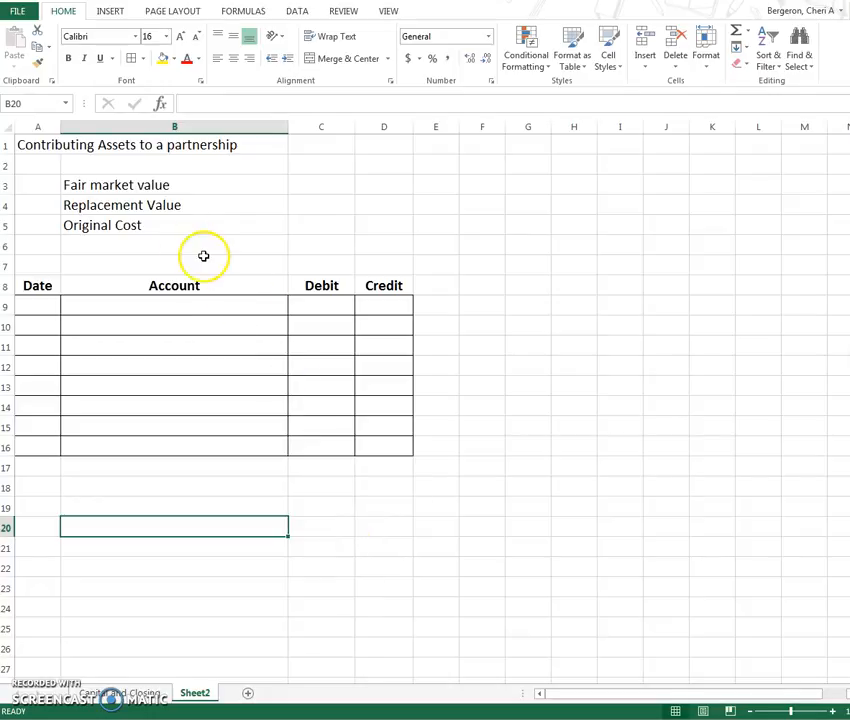
mouse_move(384, 188)
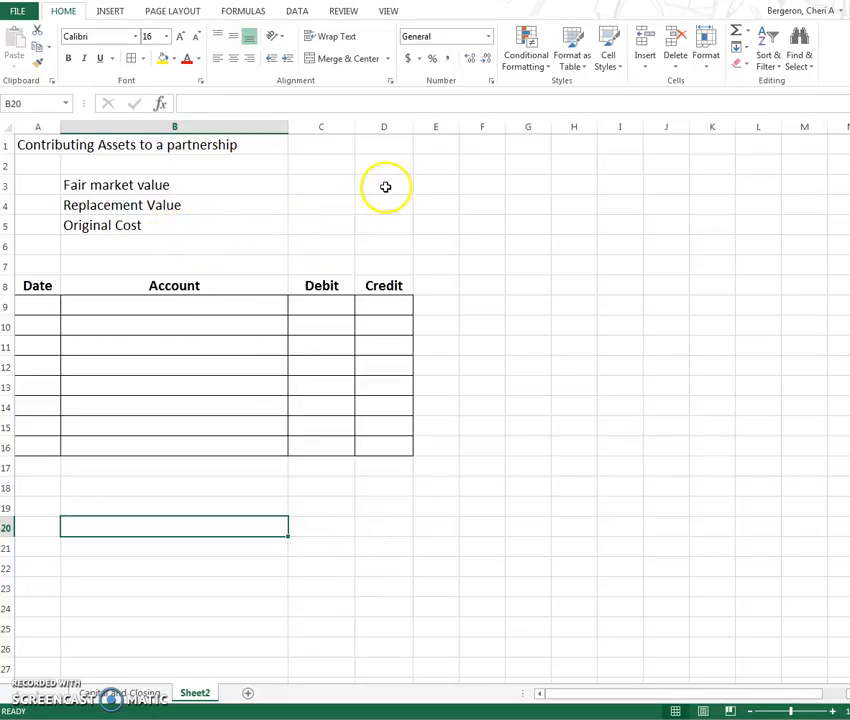
Step: Enter Cash with a 10,000 debit in Accounting format without decimals on the first journal line
left_click(384, 184)
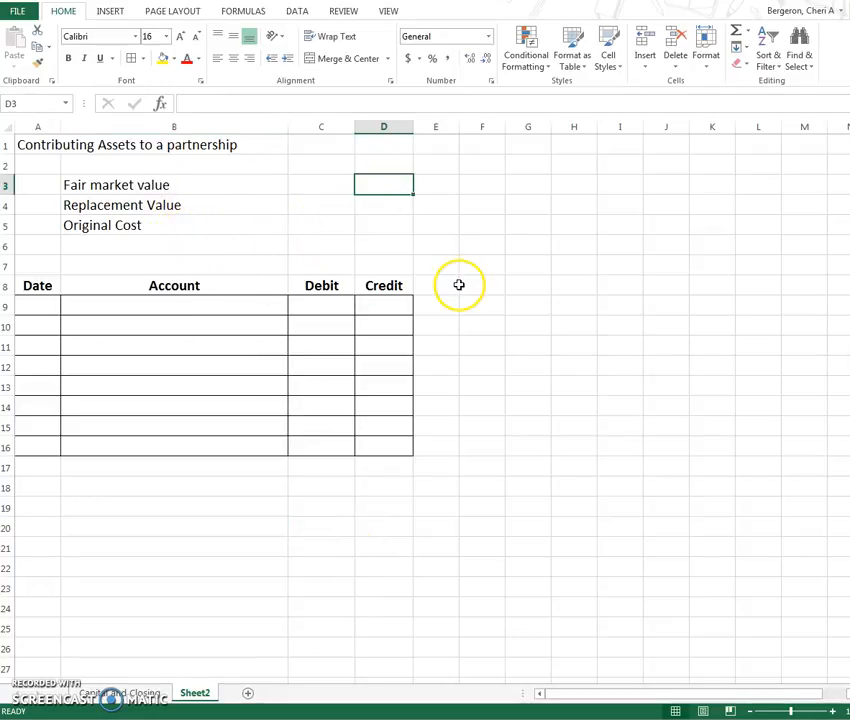
mouse_move(440, 270)
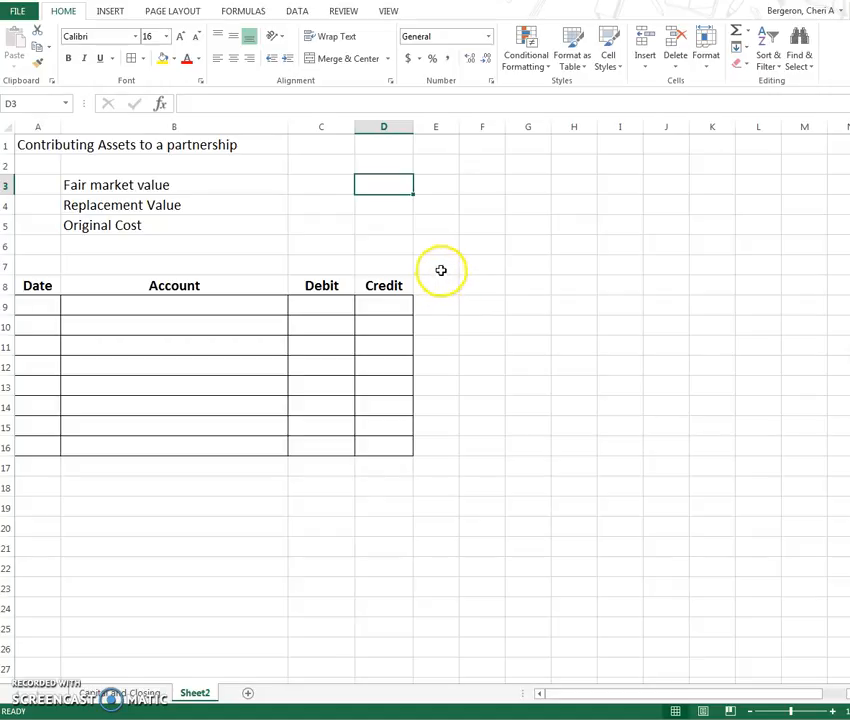
mouse_move(440, 288)
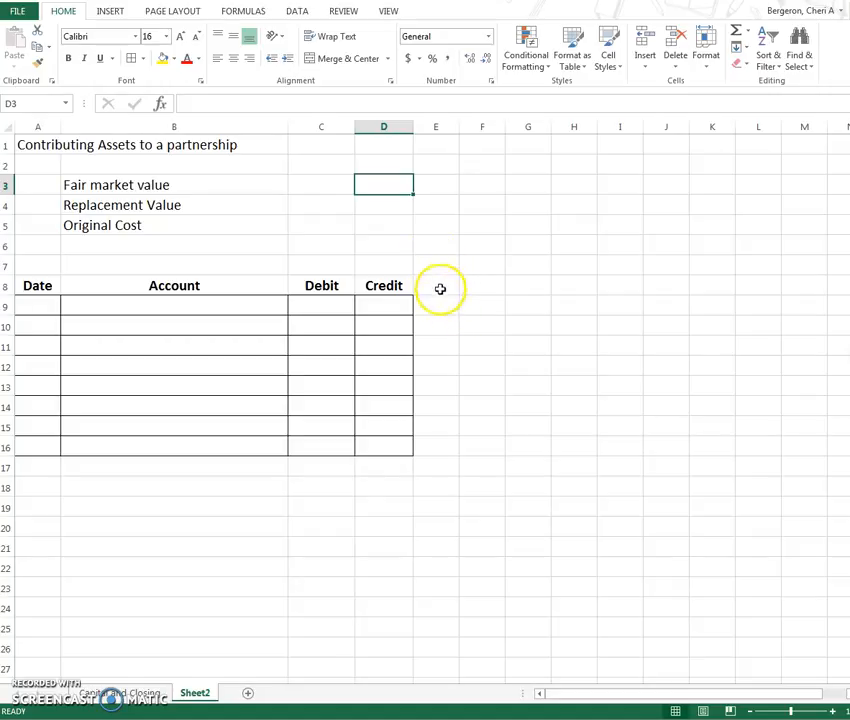
left_click(174, 304)
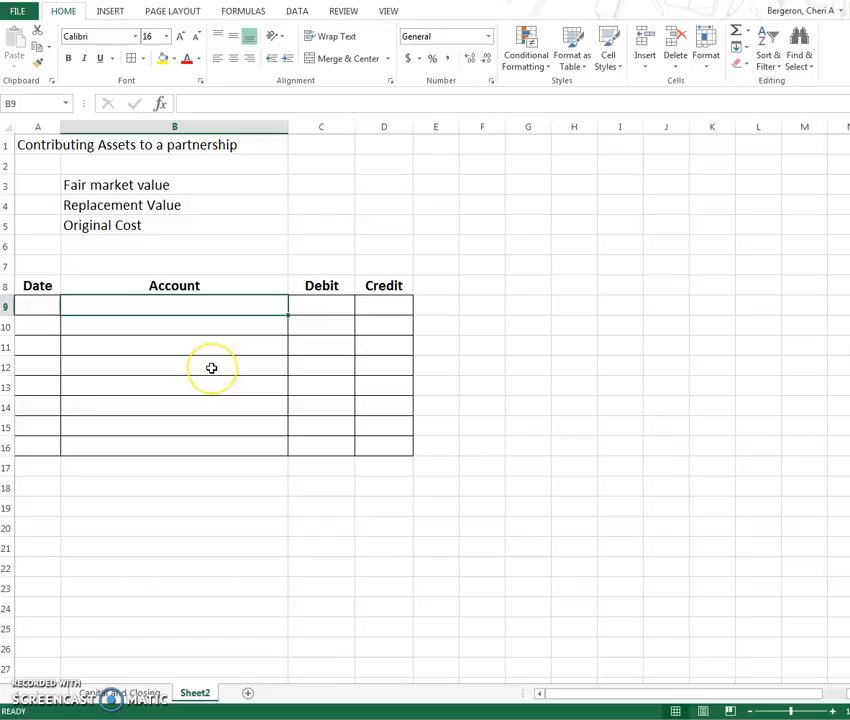
mouse_move(212, 368)
type("Cash")
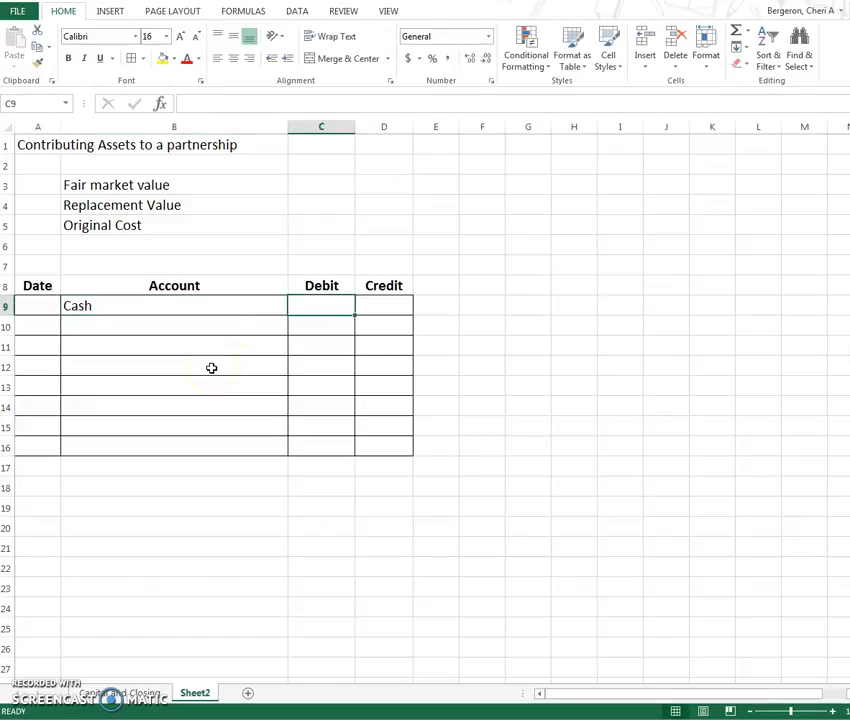
type("10000")
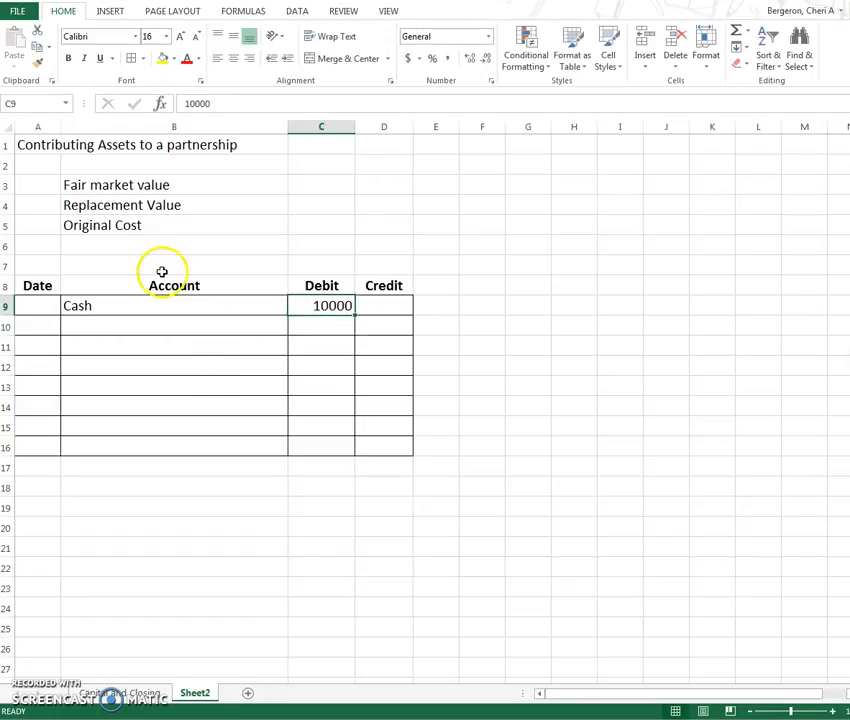
left_click(444, 36)
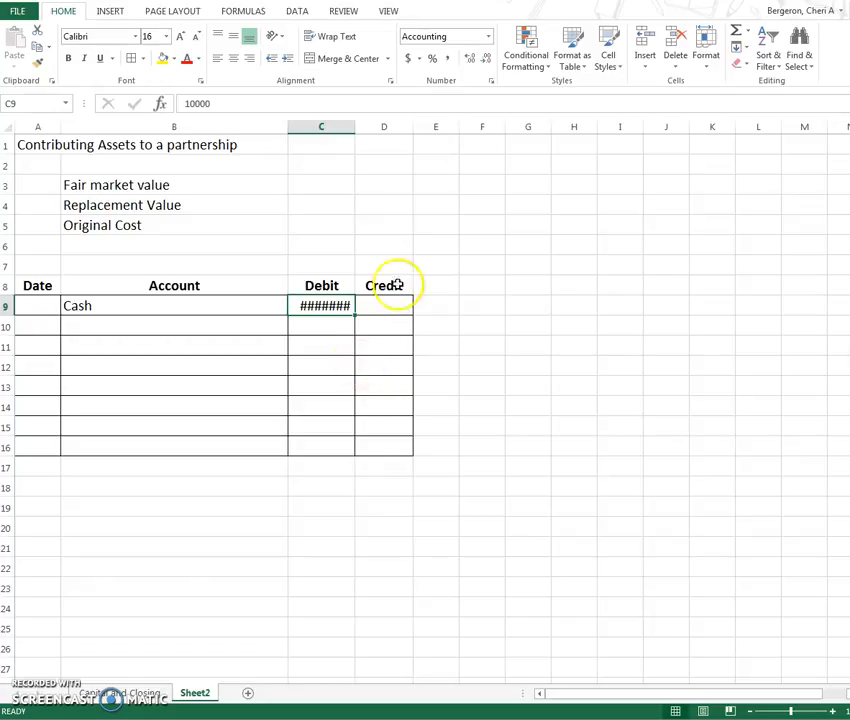
left_click(484, 58)
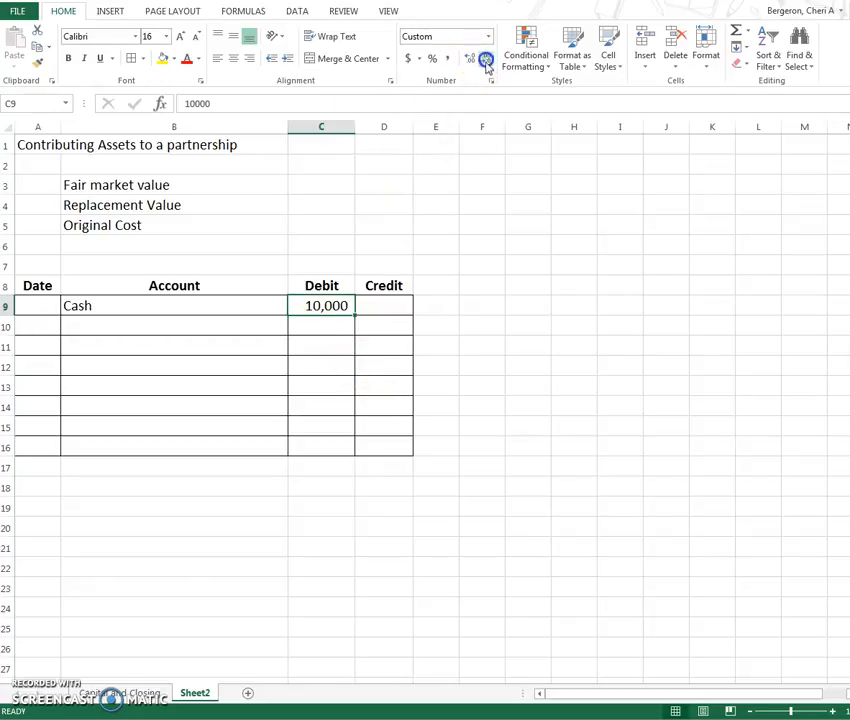
left_click(174, 326)
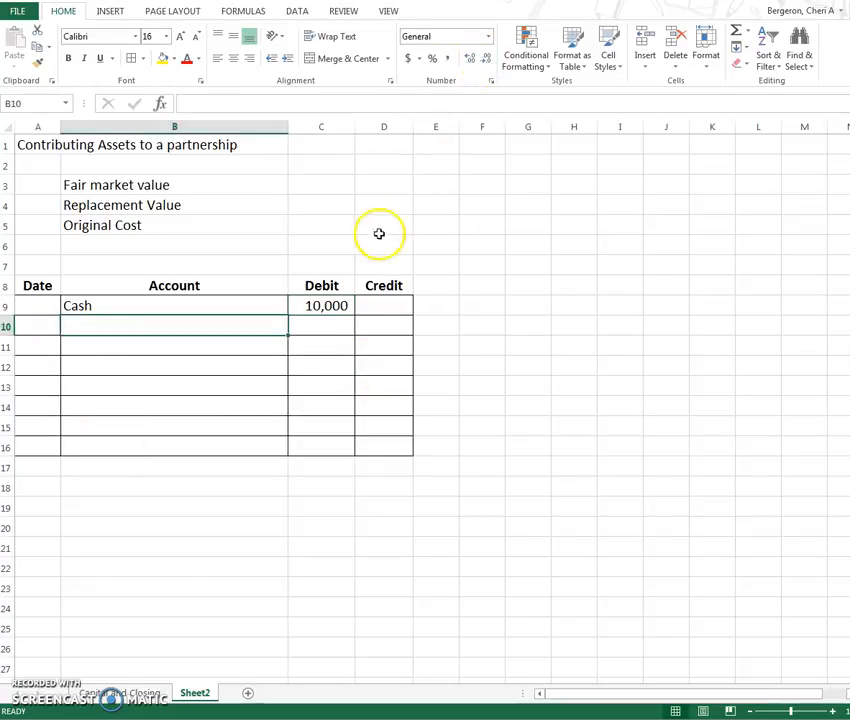
Step: Note Land's cost 2000 and FMV 12000 beside the entry, and begin the Land journal line
type("Land")
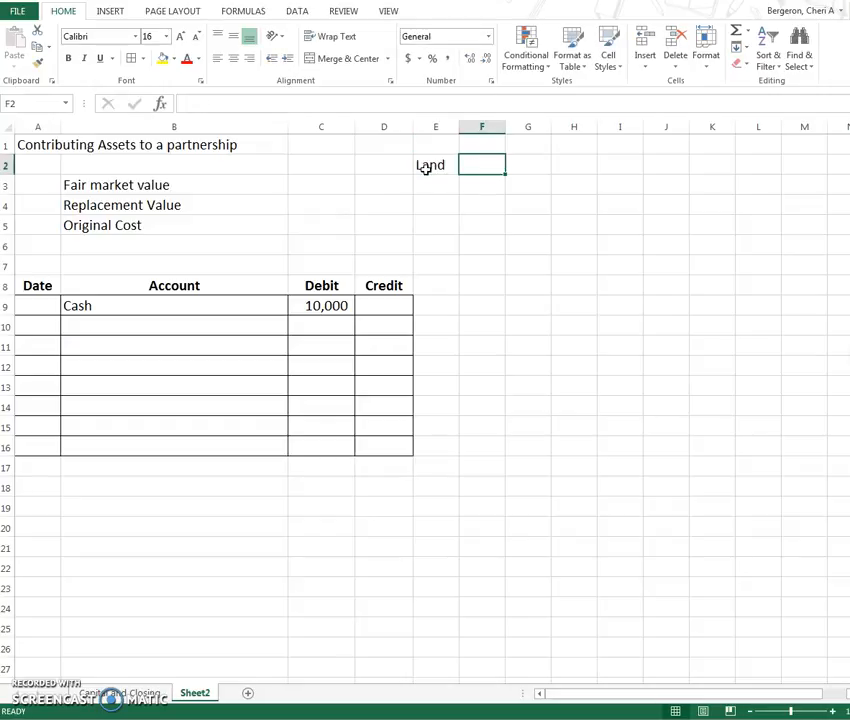
left_click(434, 164)
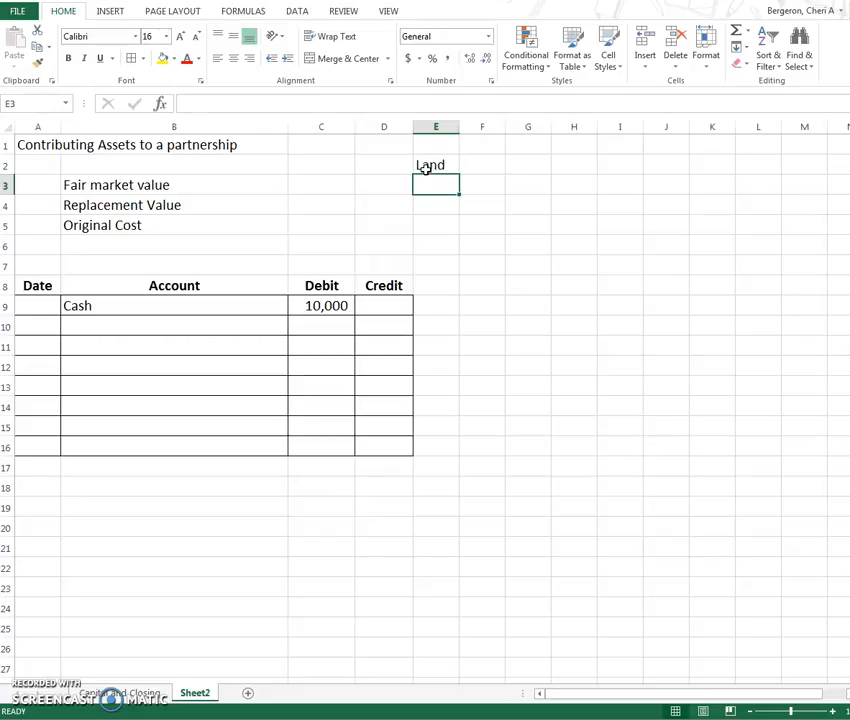
type("Cost")
left_click(482, 186)
type("2000")
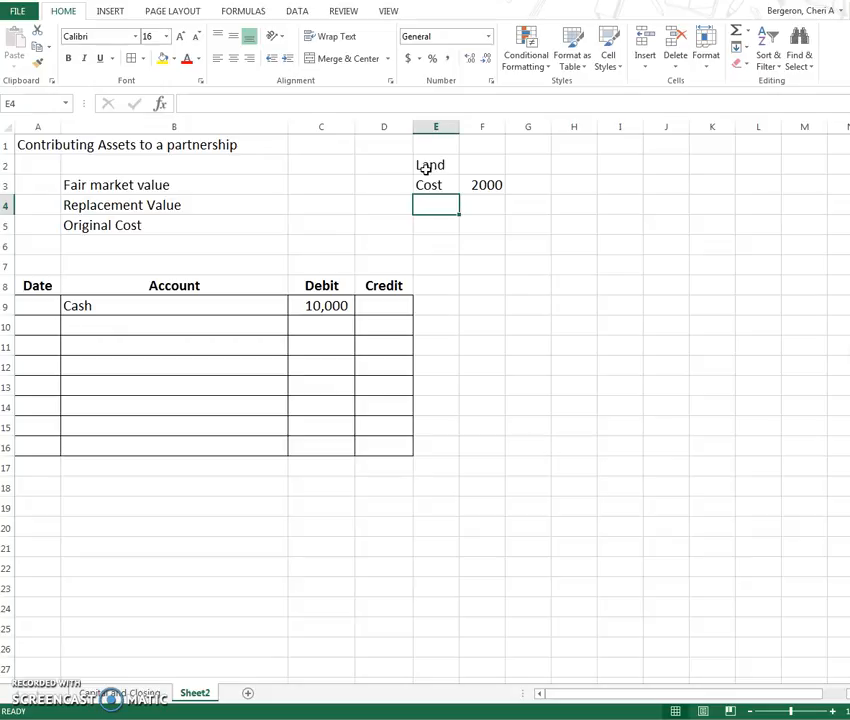
type("FMV")
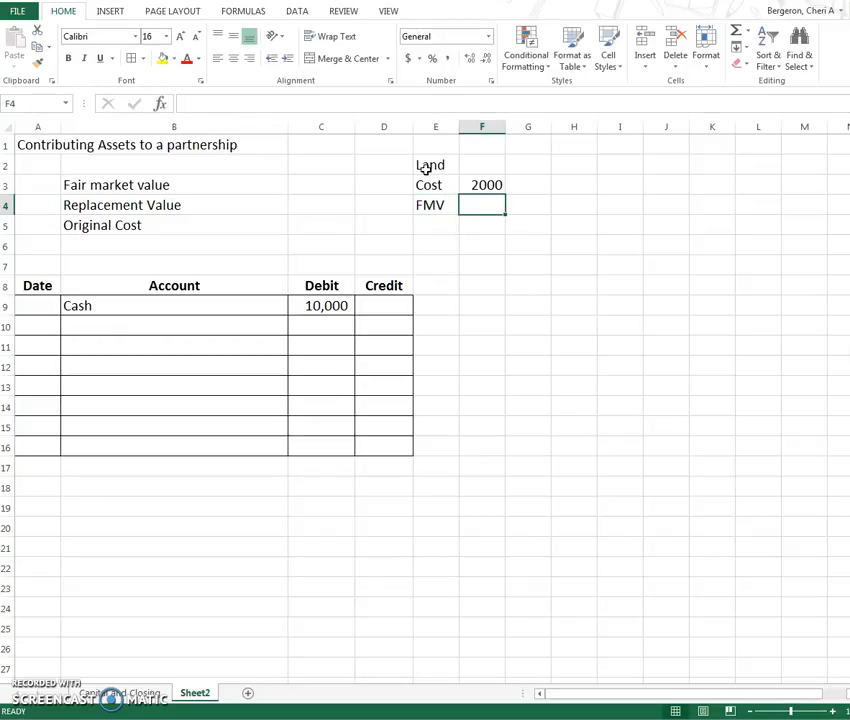
type("12000")
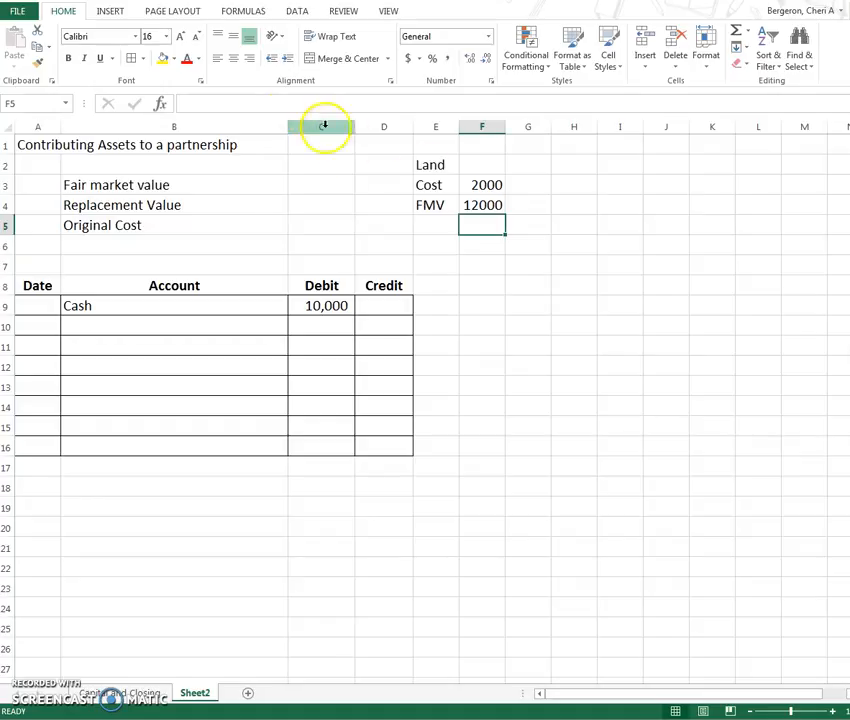
type("Land")
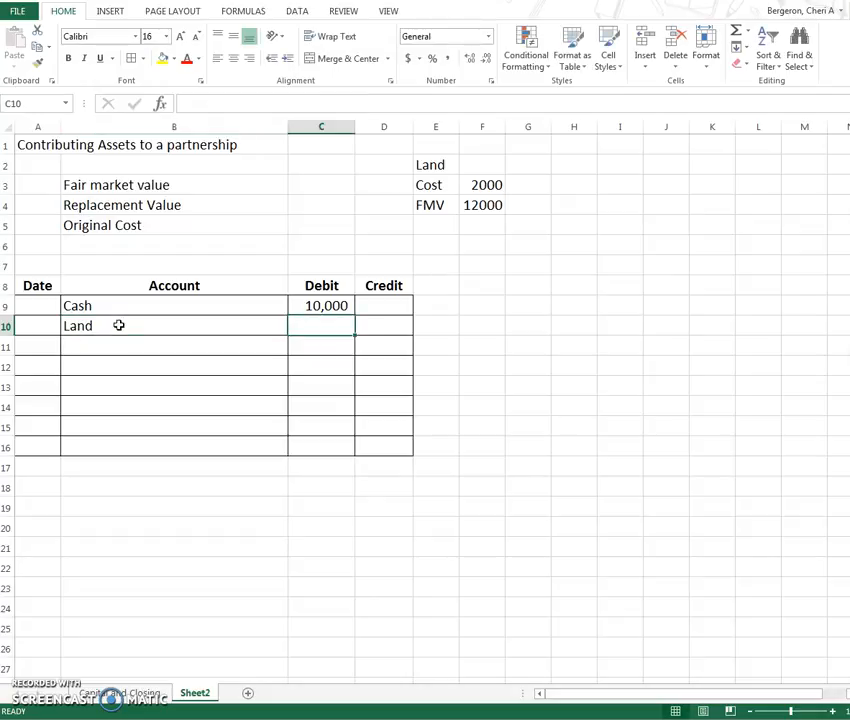
Step: Debit Land 12,000 at fair market value, formatted like the Cash amount
type("120000")
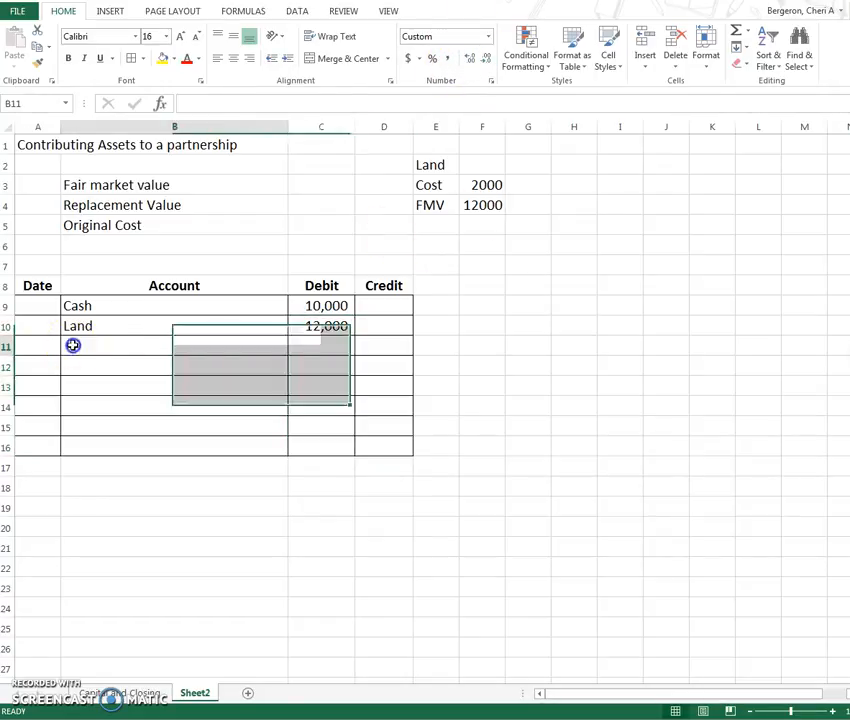
left_click(434, 224)
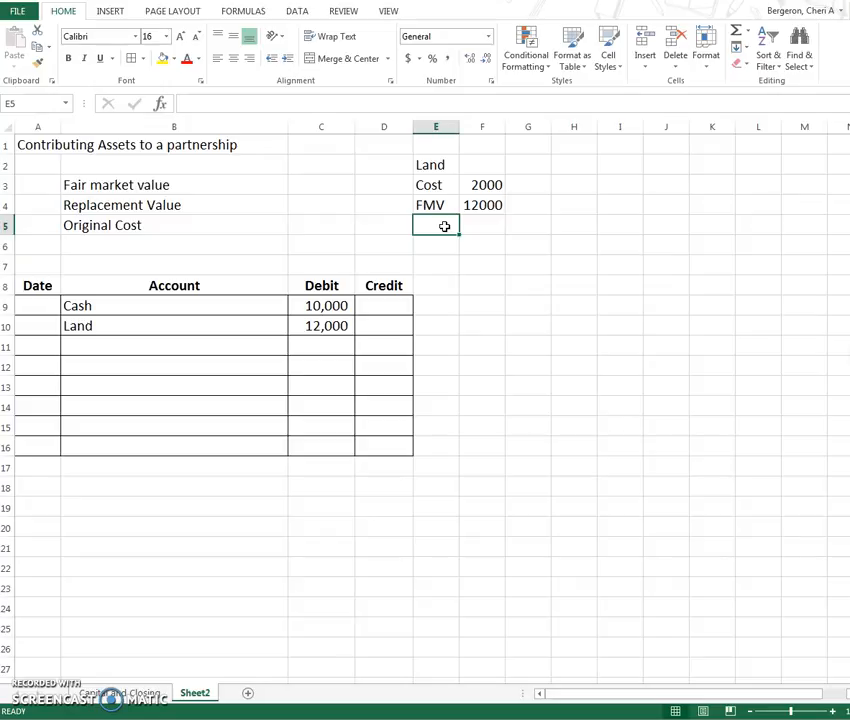
Step: Note Inventory's cost 2000, FMV 6000 and Replacement Cost 3000 in the valuation notes
type("Inventory")
left_click(436, 246)
type("Cost")
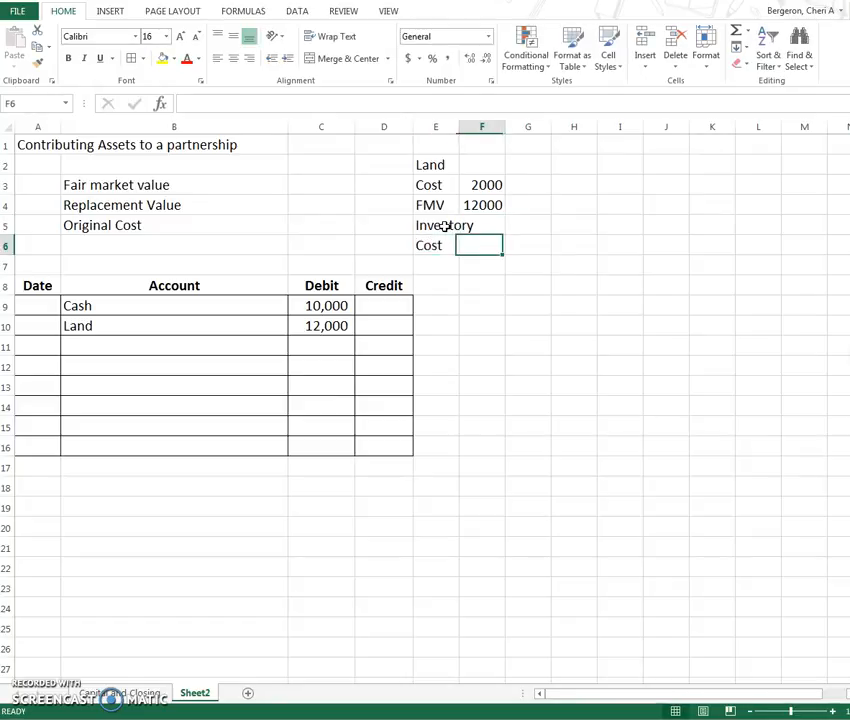
type("2000")
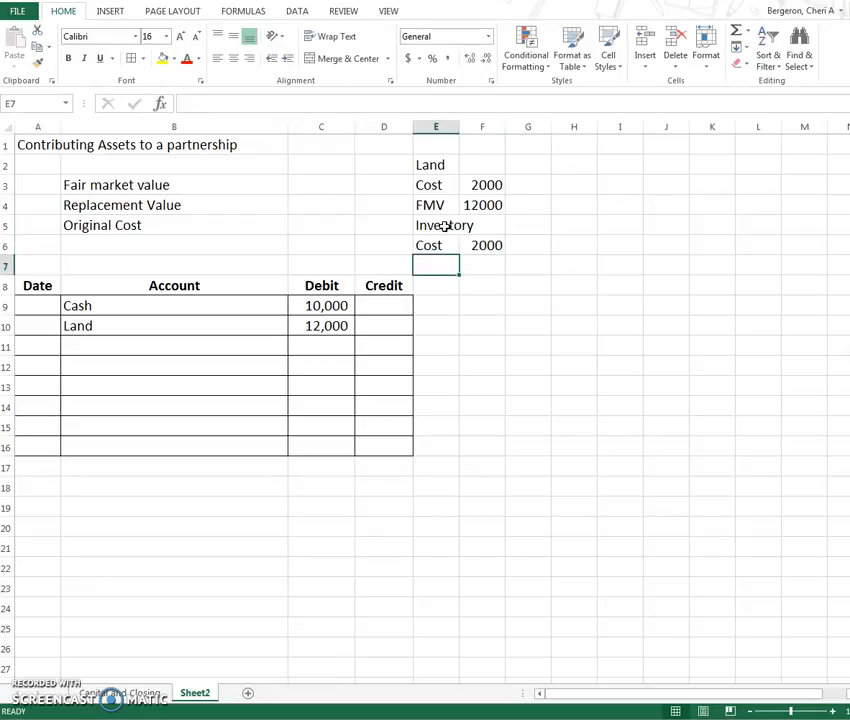
type("FMV")
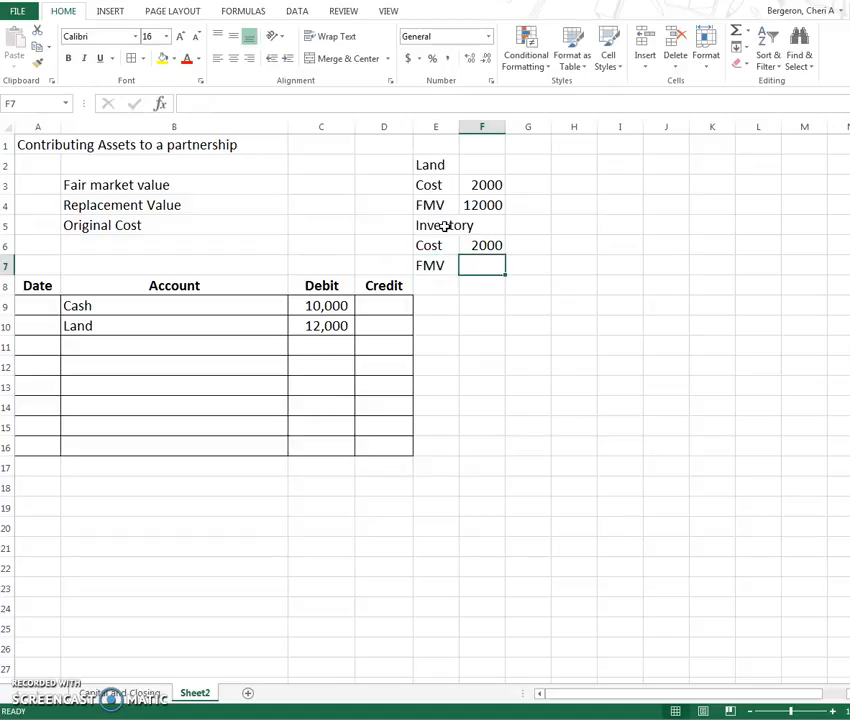
type("6000")
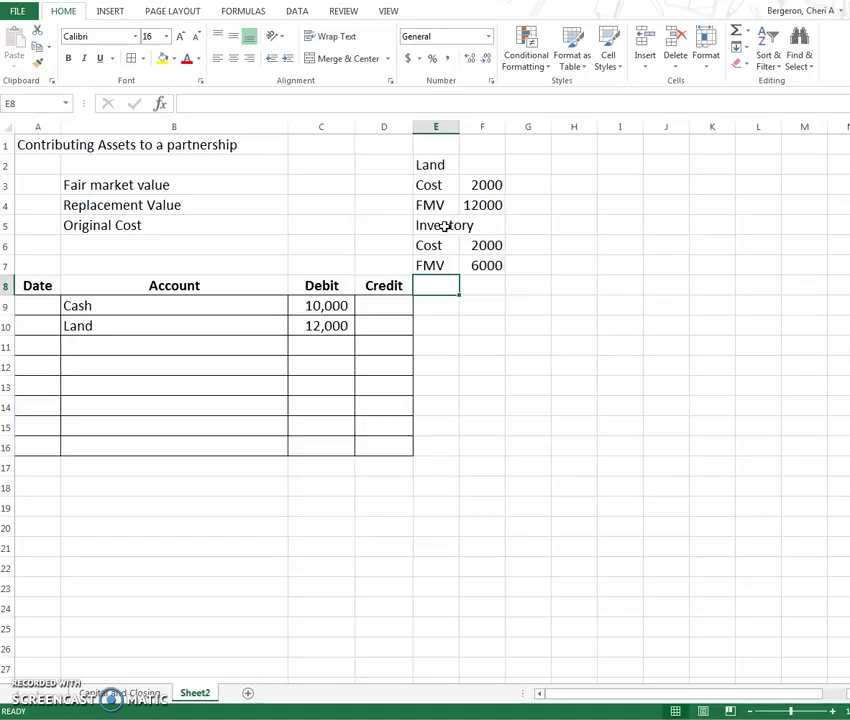
type("Replacement Cost")
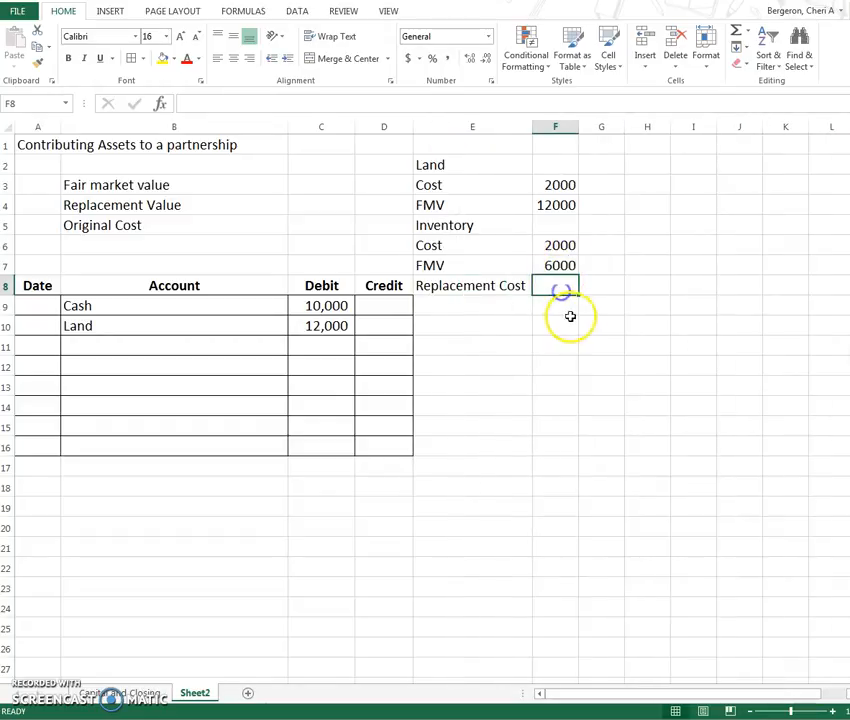
left_click(556, 304)
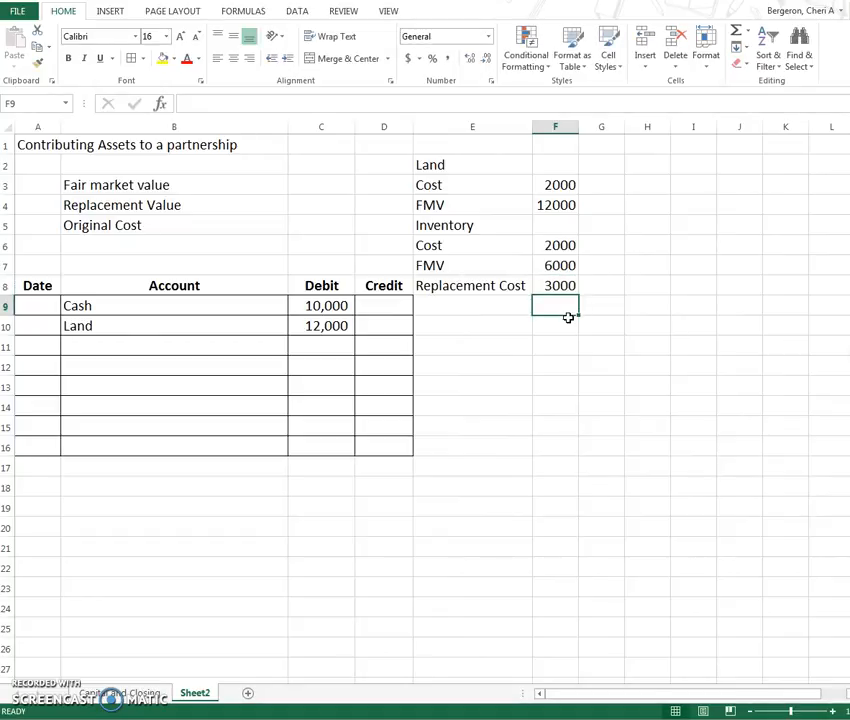
mouse_move(520, 320)
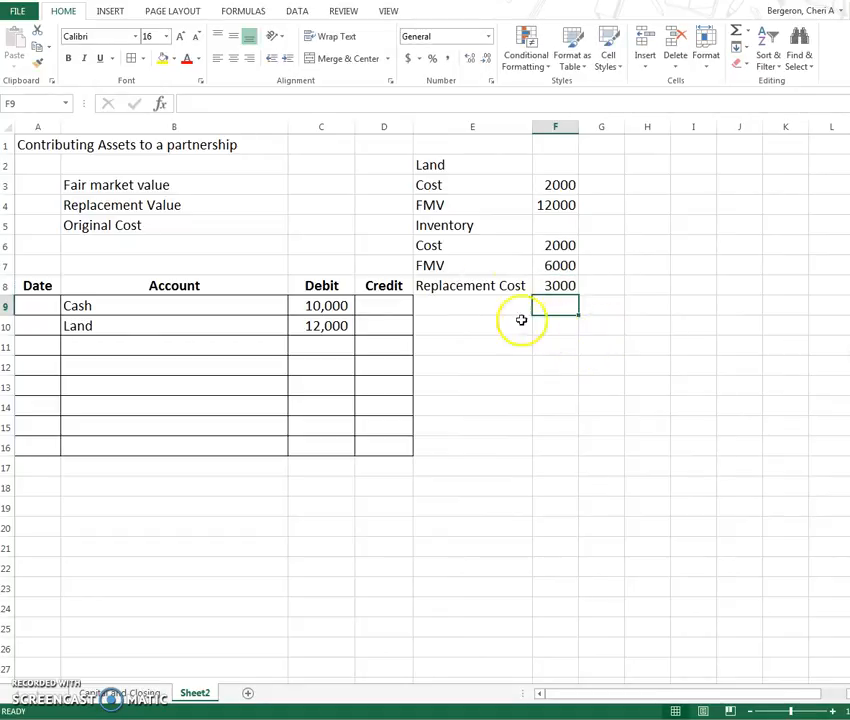
mouse_move(250, 346)
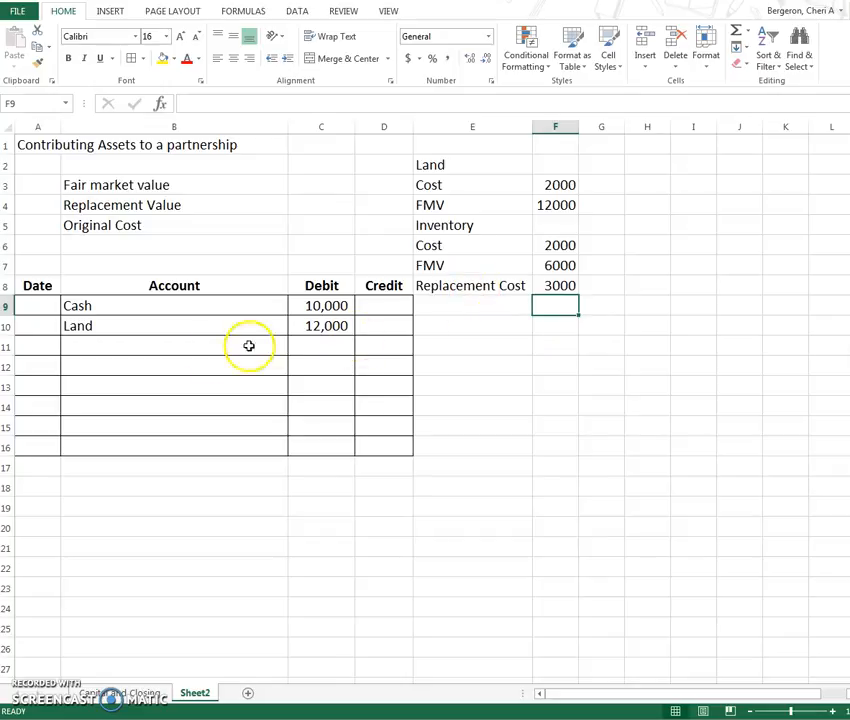
Step: Debit Inventory 3,000 at replacement cost on the third journal line
left_click(174, 346)
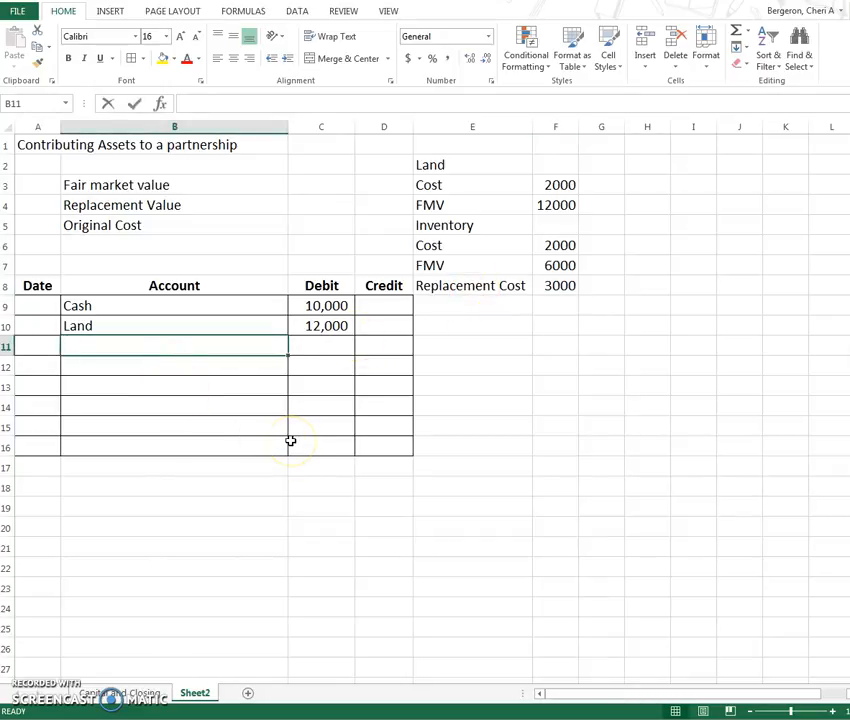
type("INIv")
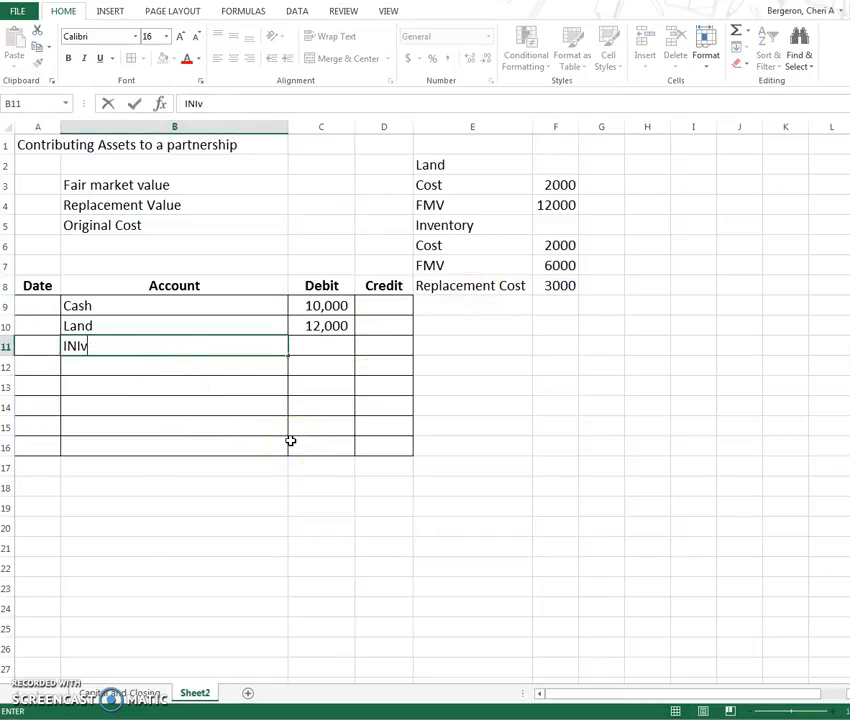
type("Inventory")
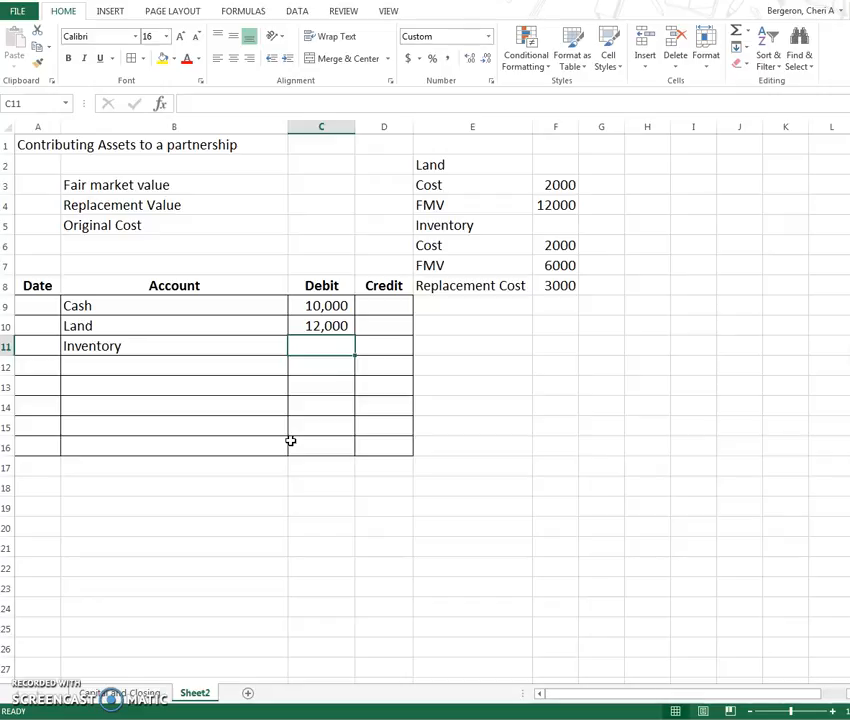
type("3000")
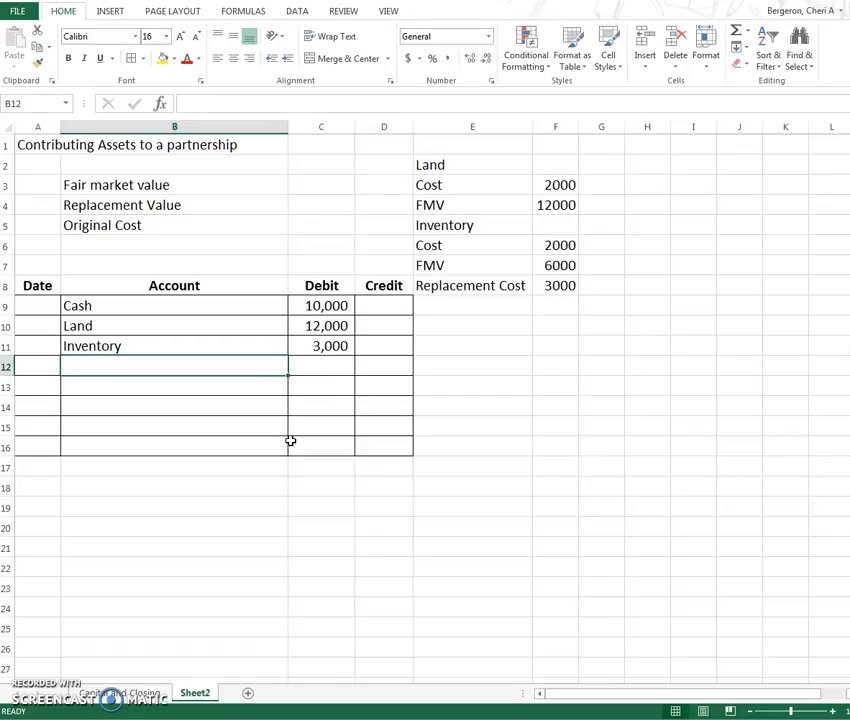
mouse_move(274, 444)
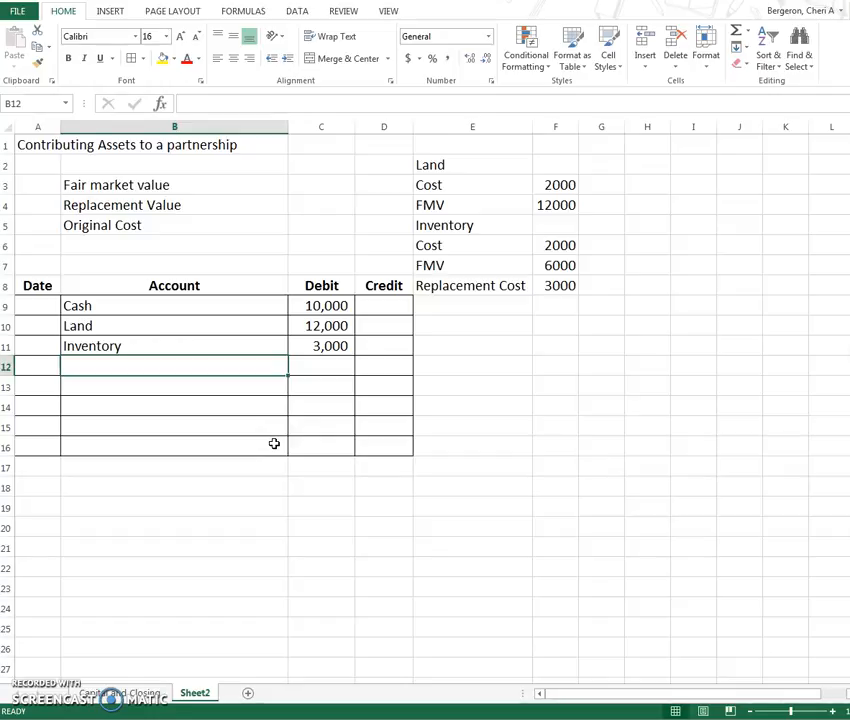
Step: Debit Accounts Receivable 1,000 and credit Allowance for Doubtful Accounts 200 on two new lines
type("Account")
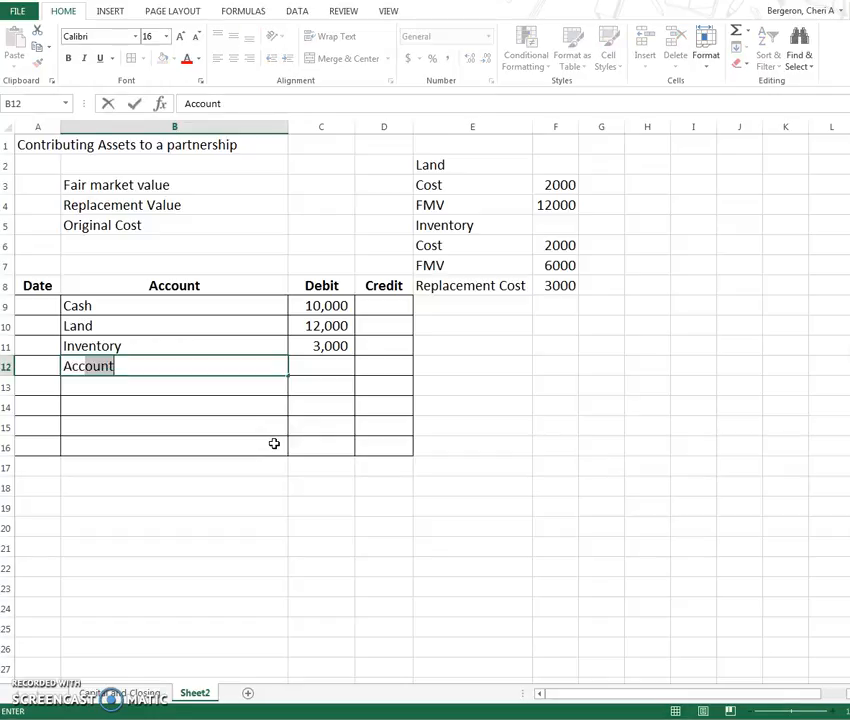
type("Accounts Receivable")
left_click(322, 366)
type("1,000")
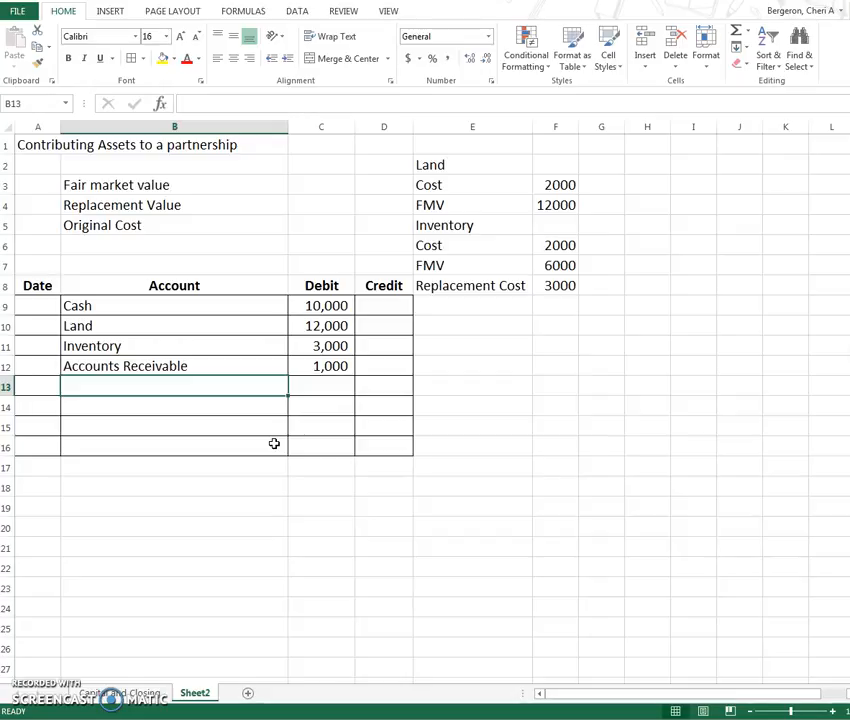
type("Allowance for Doubtb")
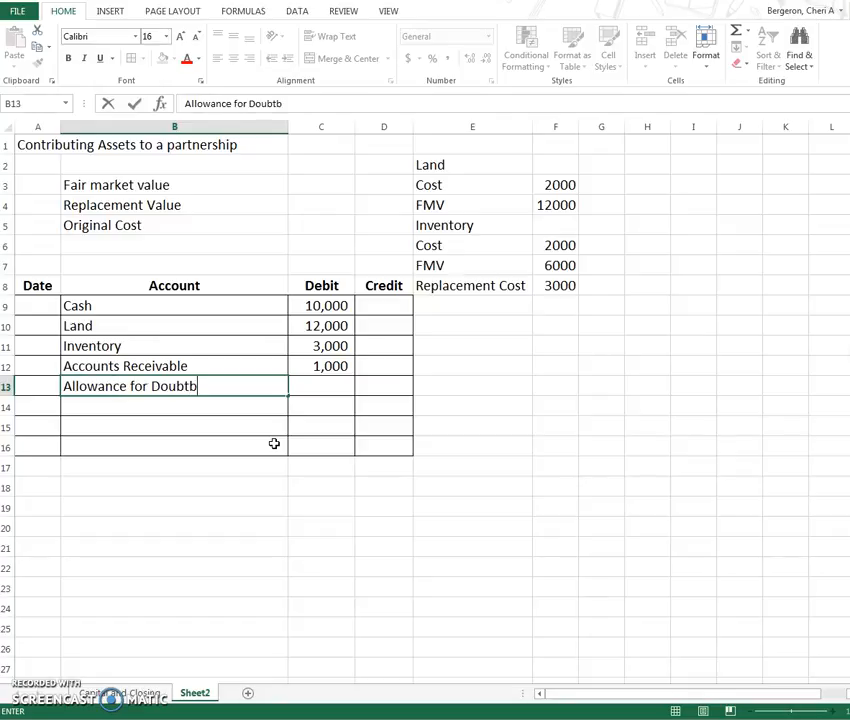
type("ful Accoutns")
left_click(384, 386)
type("200")
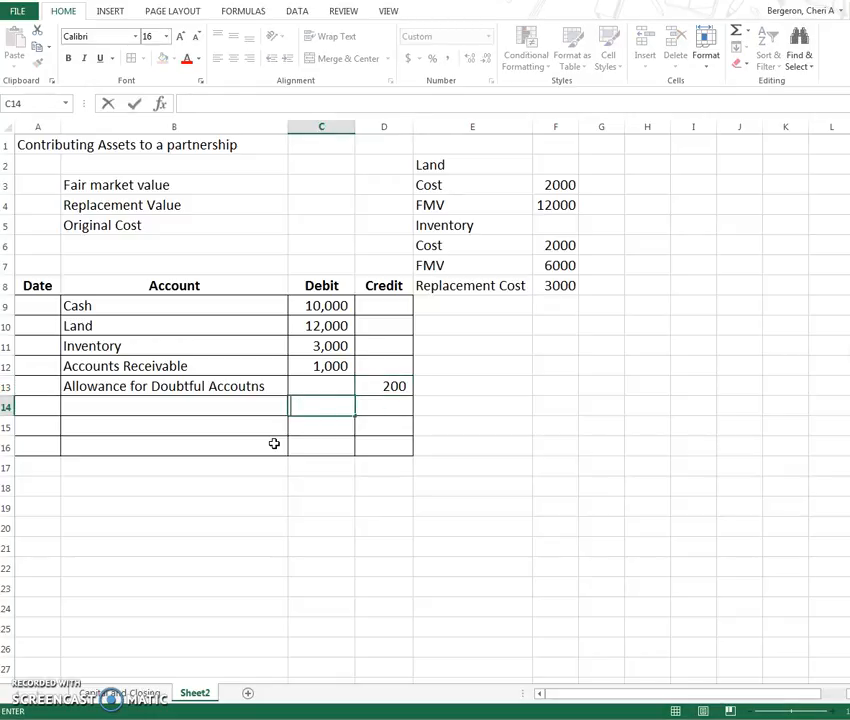
Step: Enter Smith, Capital as the sixth account line and begin a formula in its credit cell
type("Ca")
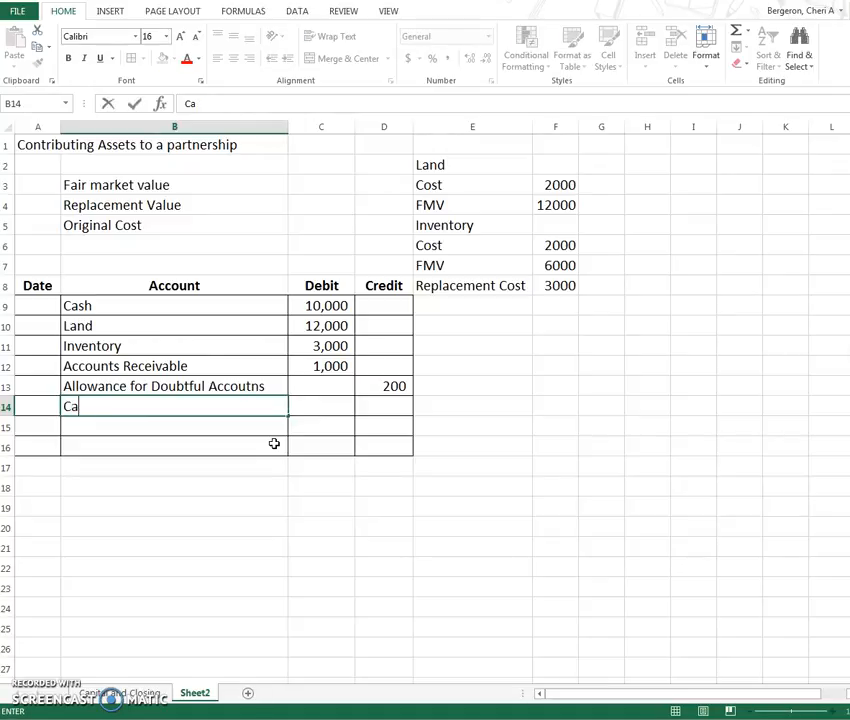
type("pita")
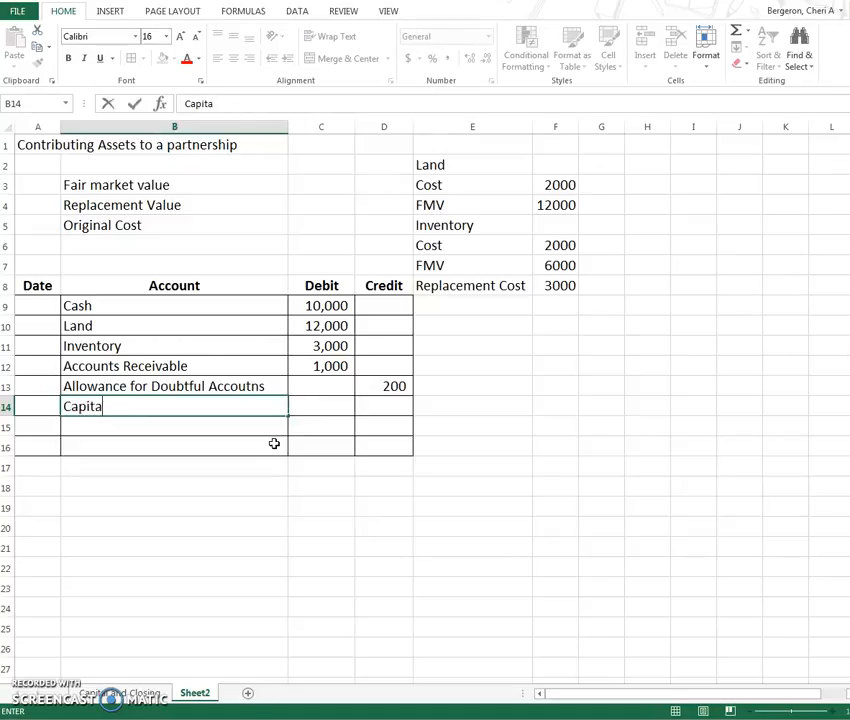
type("Smith,")
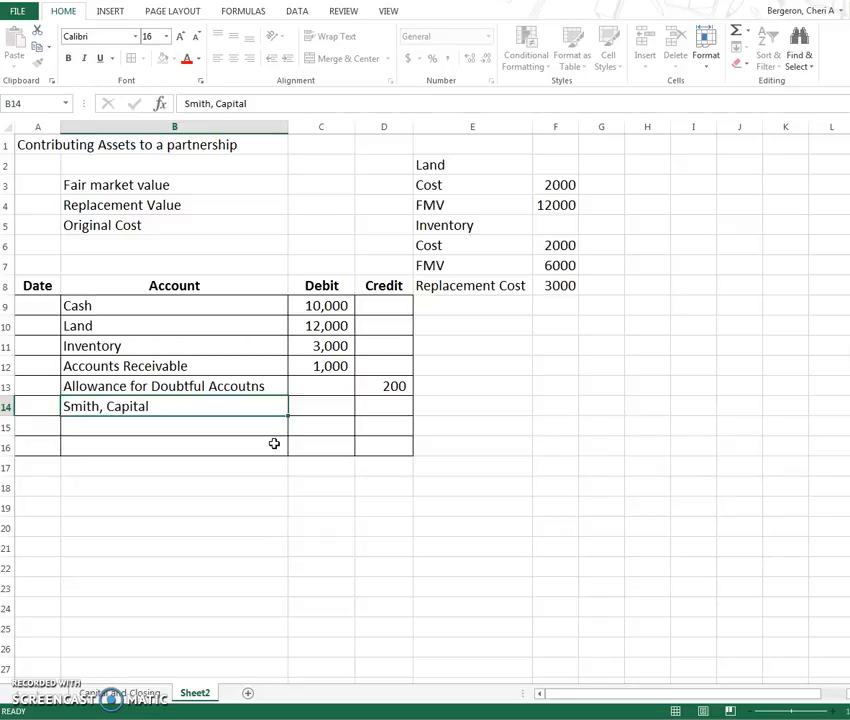
left_click(384, 406)
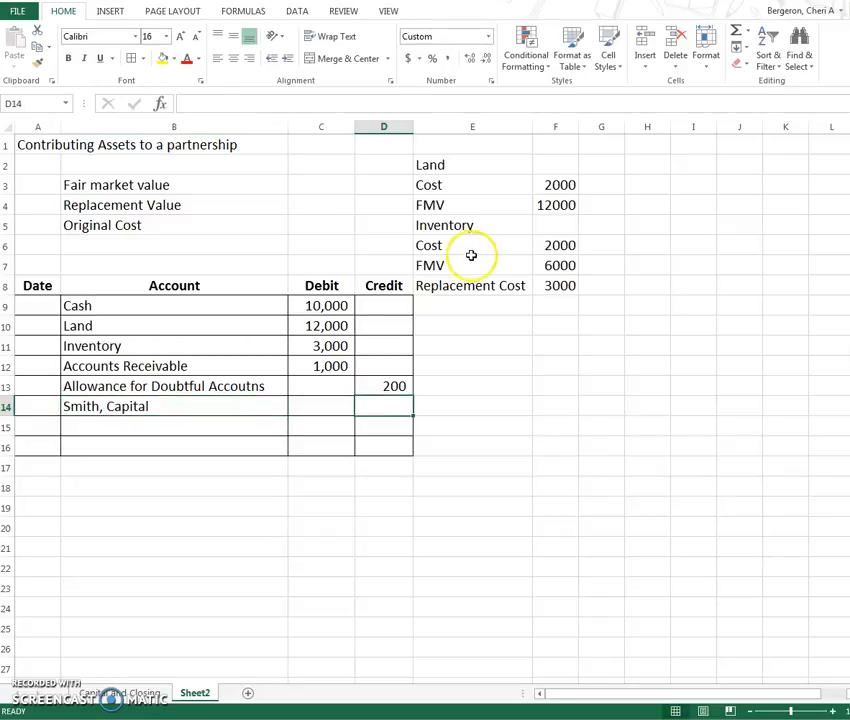
mouse_move(364, 260)
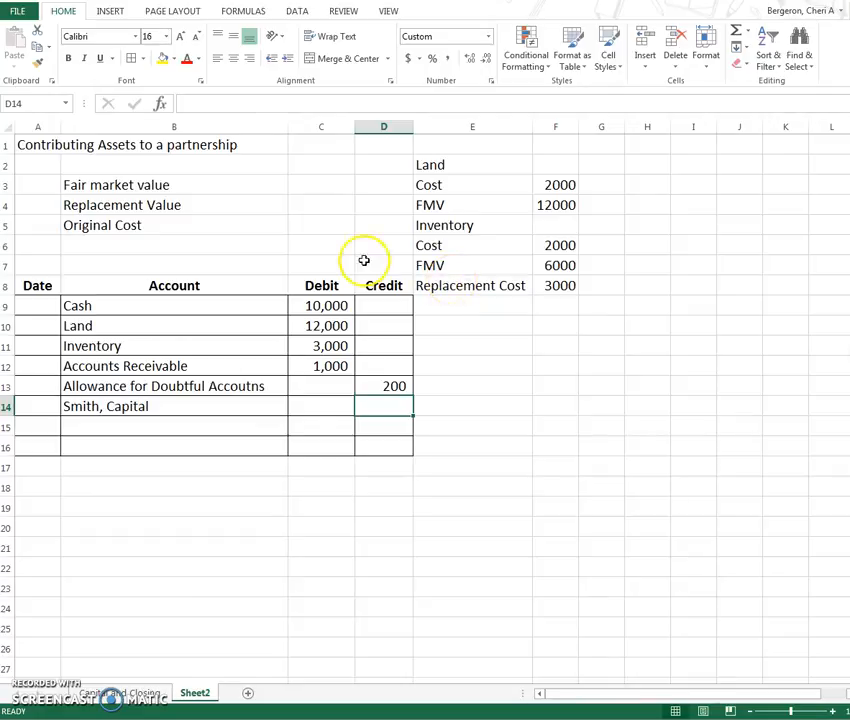
type("=")
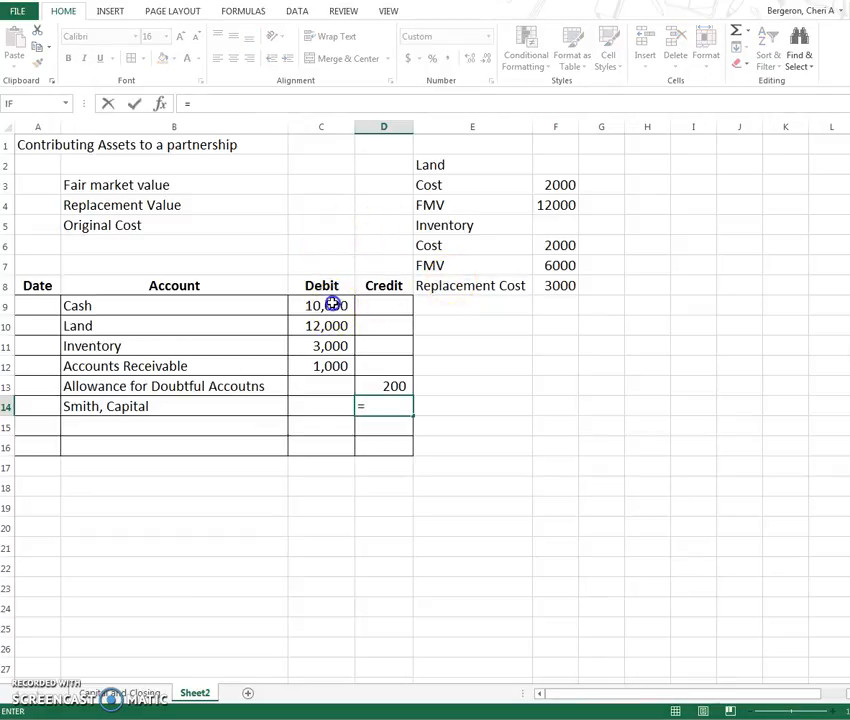